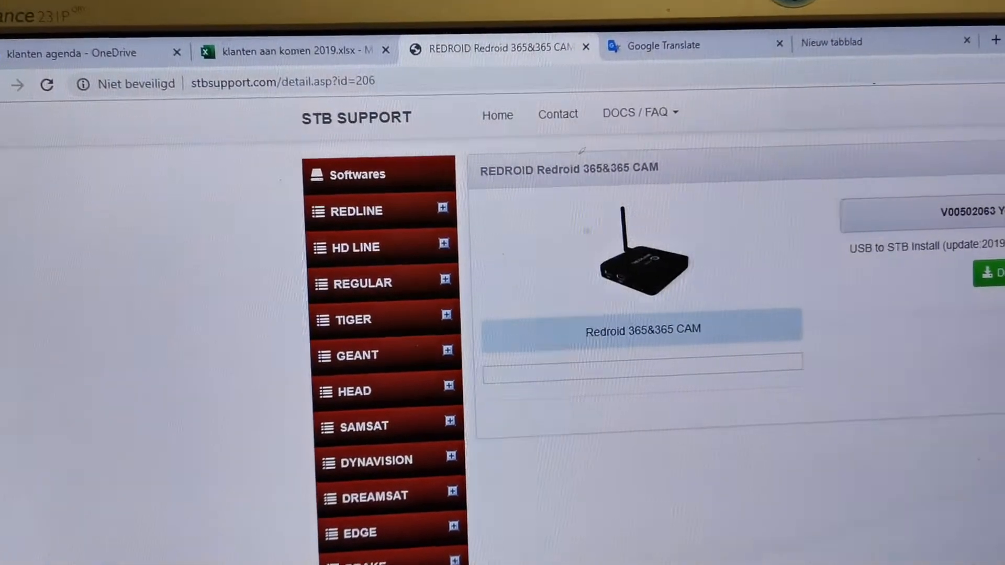
Reach the Redroid 365&365 CAM firmware page with the V00502063 USB to STB download.
scroll(down, 3)
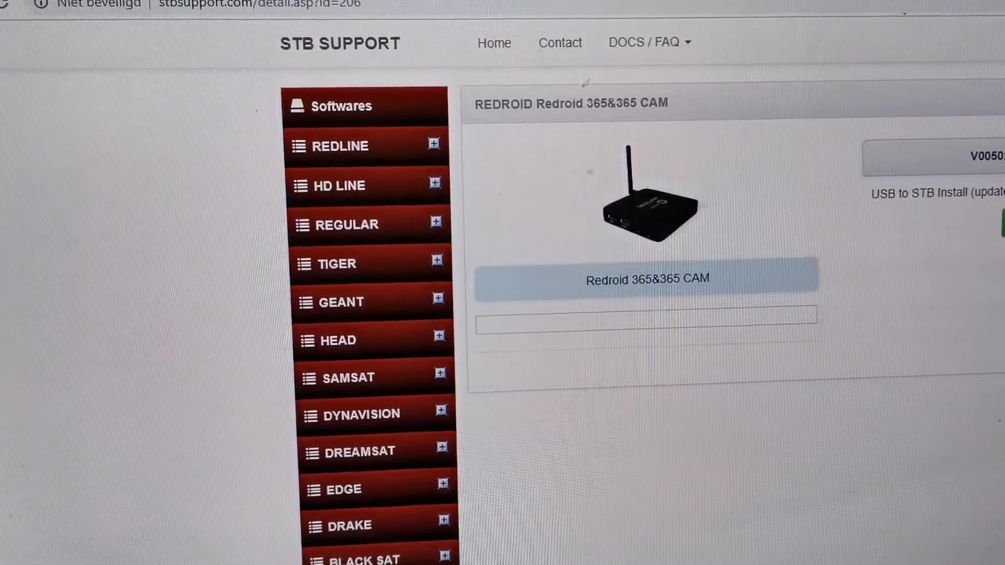
scroll(down, 3)
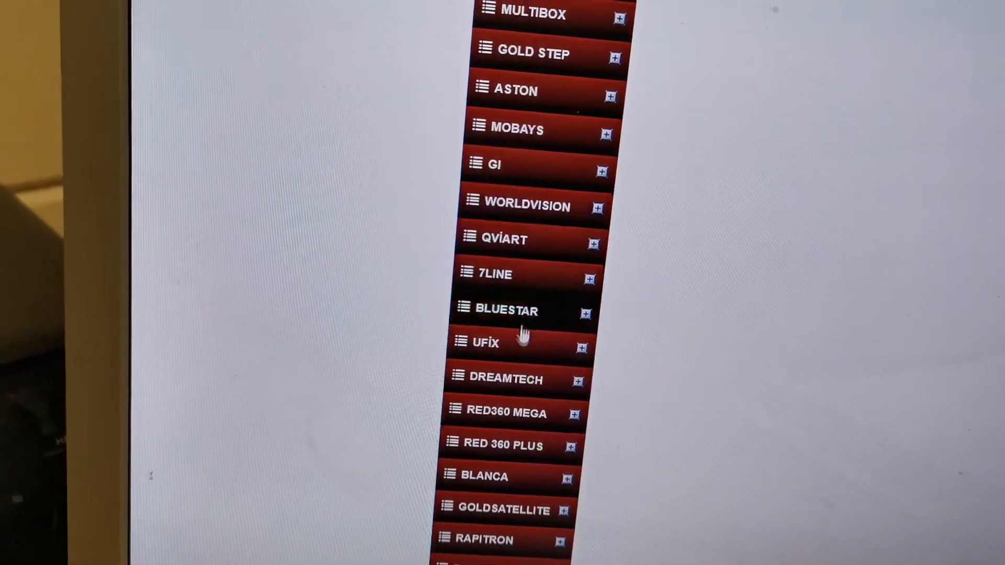
scroll(down, 3)
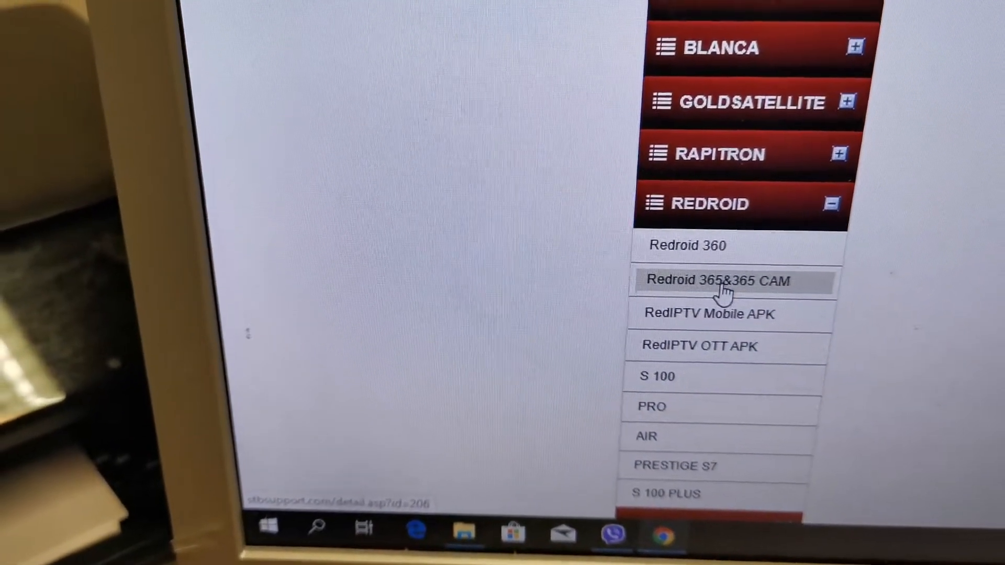
click(718, 281)
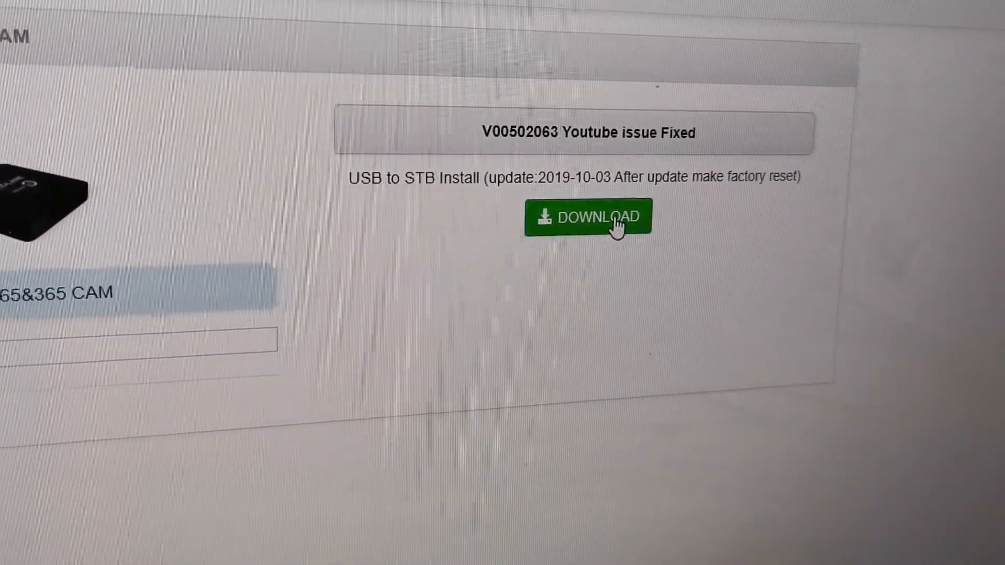
click(587, 217)
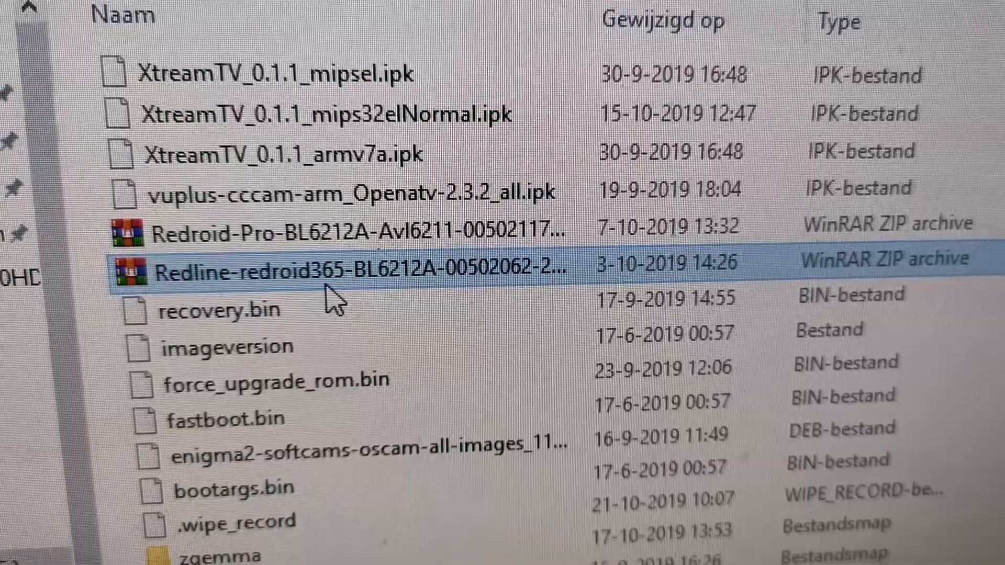
scroll(right, 3)
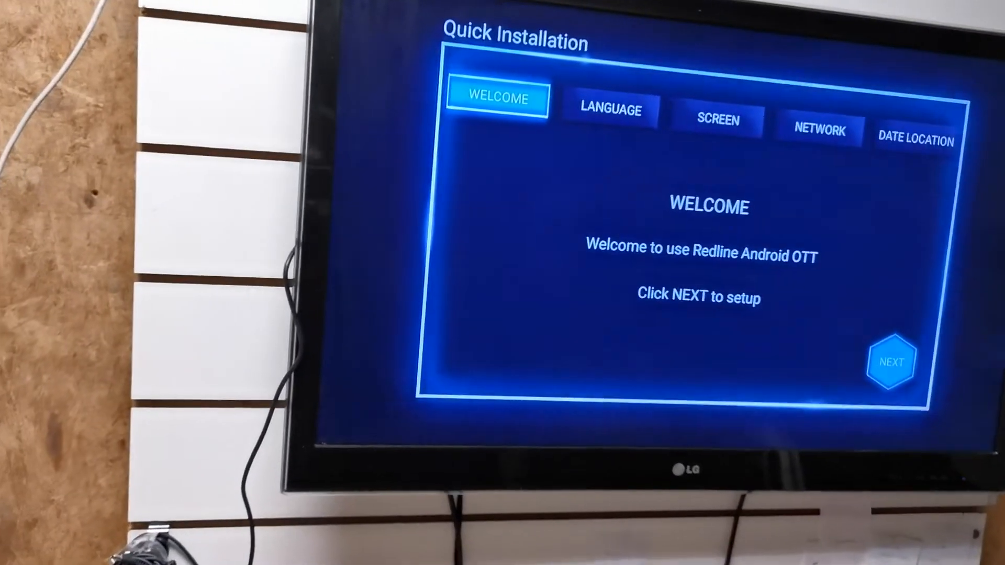
Move past the Quick Installation welcome to the box's home screen.
click(890, 361)
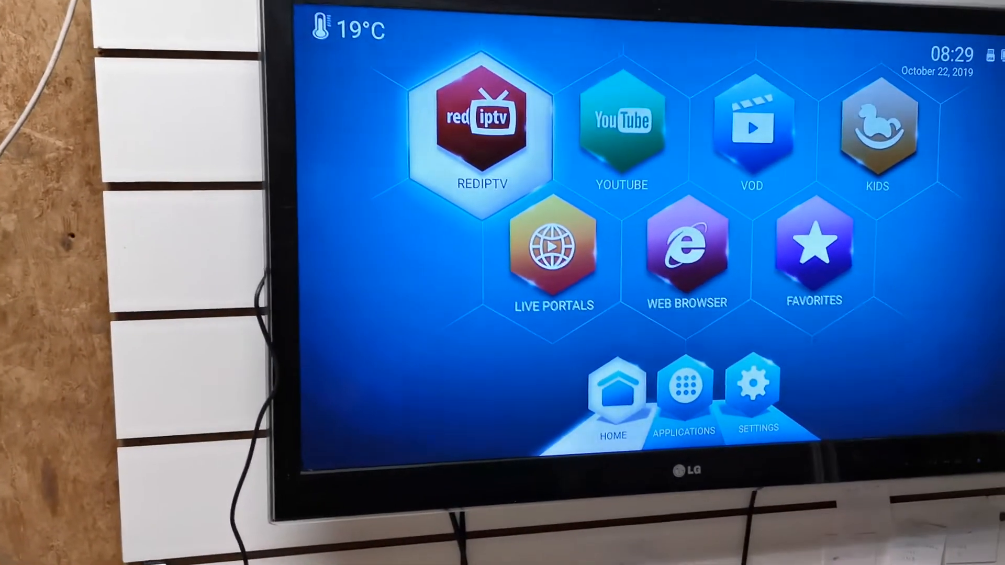
Check About shows model redroid365, software 00502012, then reach the Upgrade page.
click(684, 394)
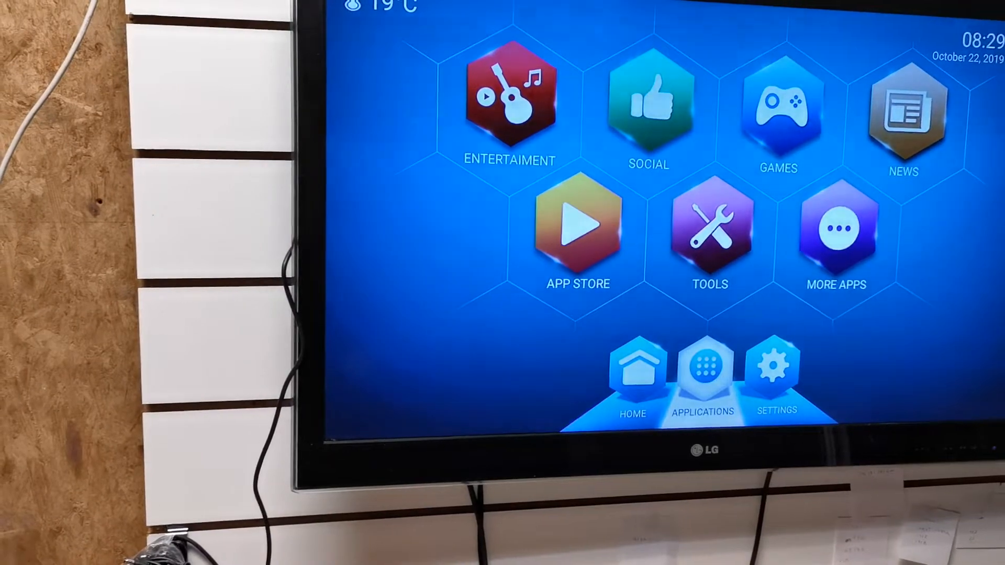
click(776, 375)
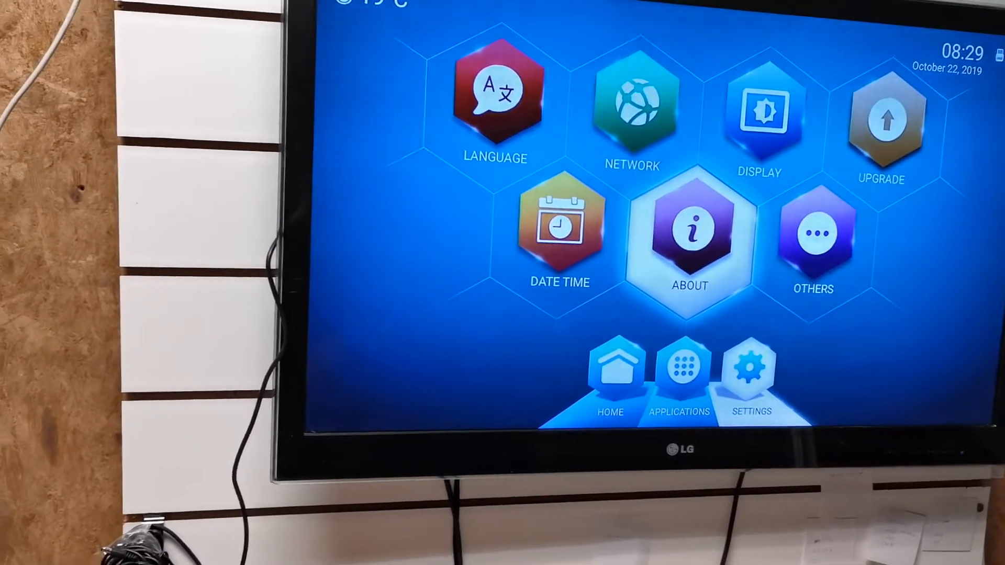
click(688, 237)
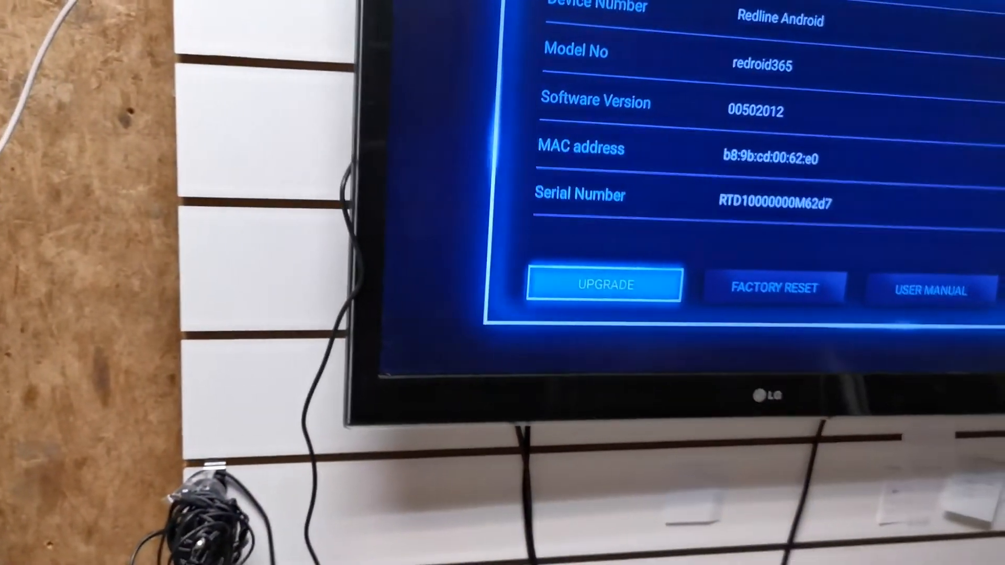
click(603, 285)
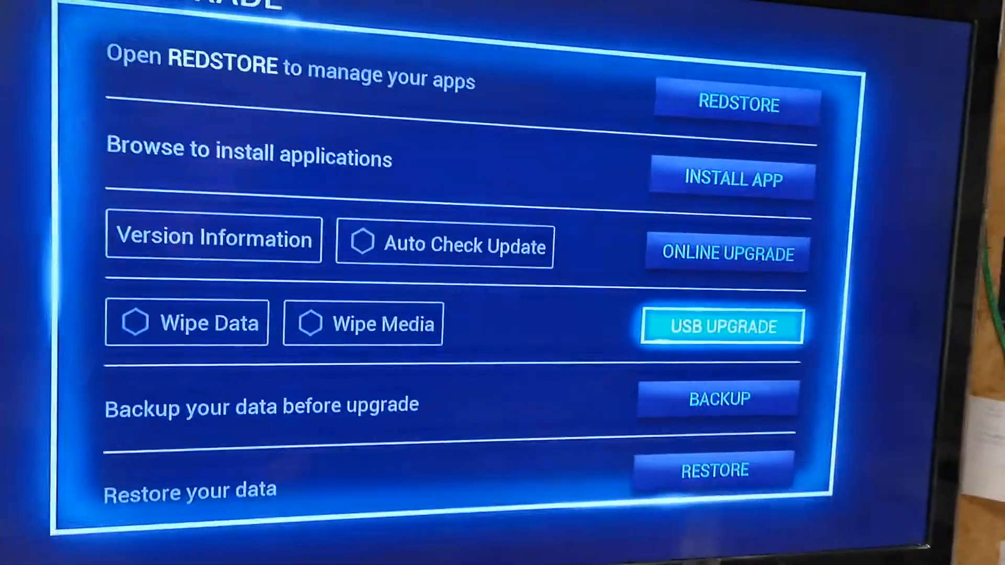
Choose USB Upgrade so the Start OTA update confirmation appears.
click(720, 327)
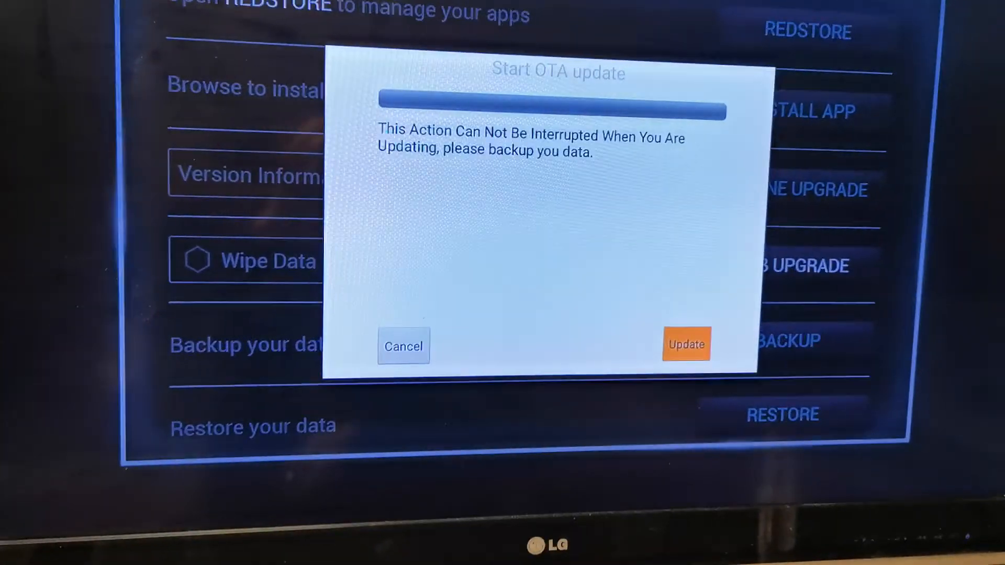
Confirm Update so the box begins shutting down to install the firmware.
click(684, 344)
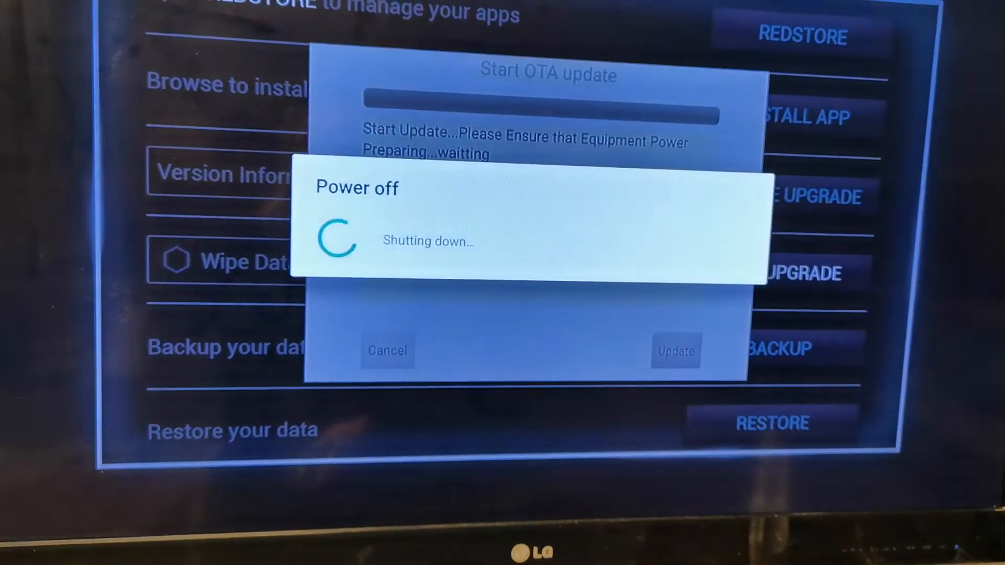